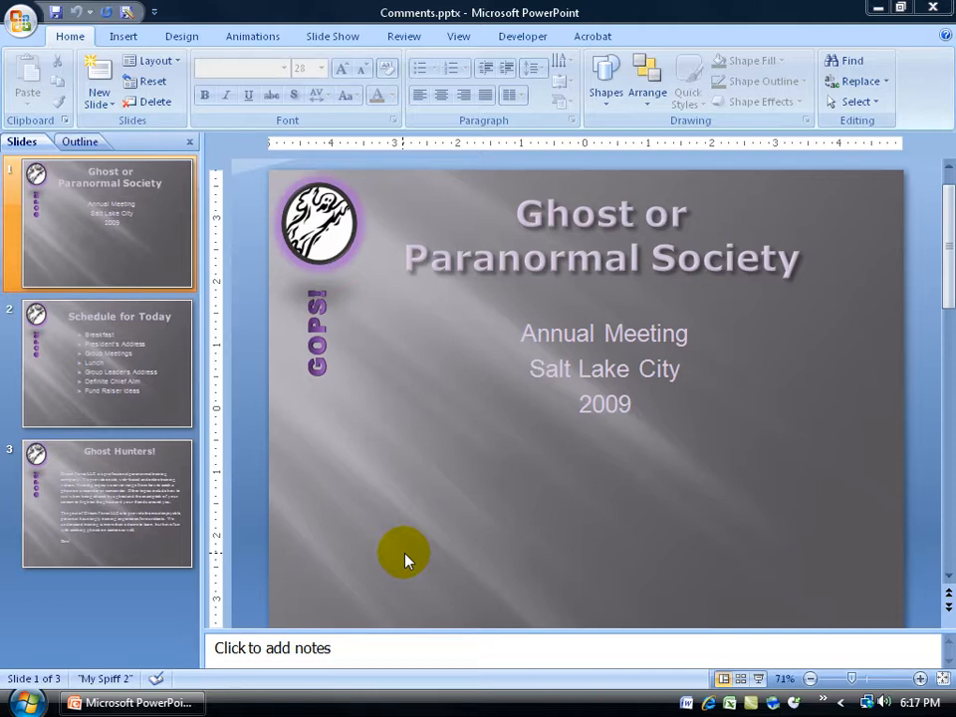
pyautogui.moveTo(409, 105)
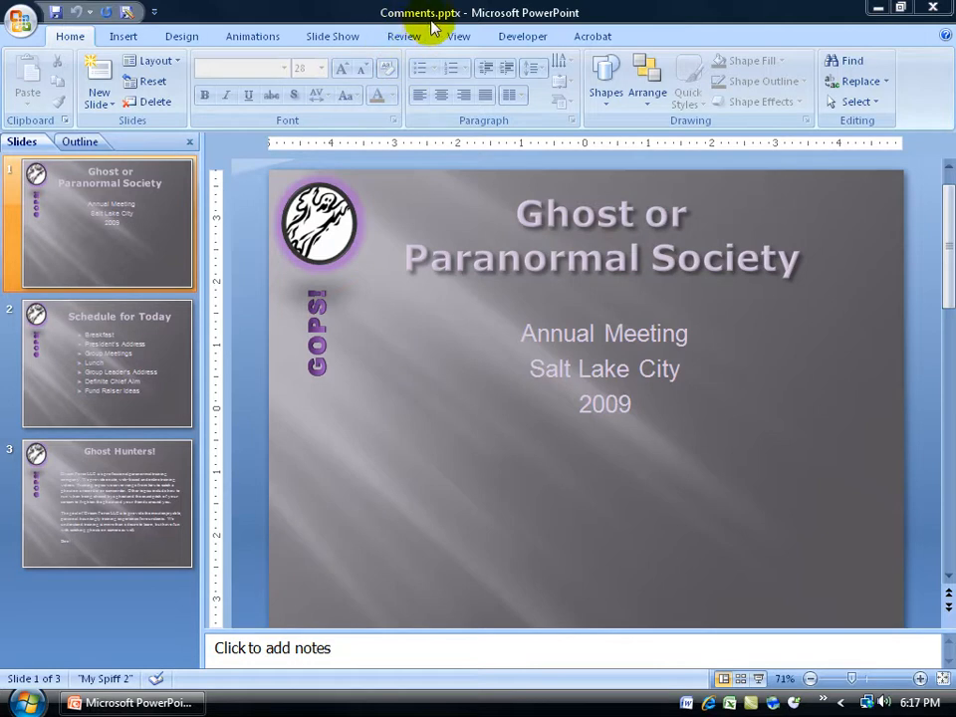
pyautogui.moveTo(608, 292)
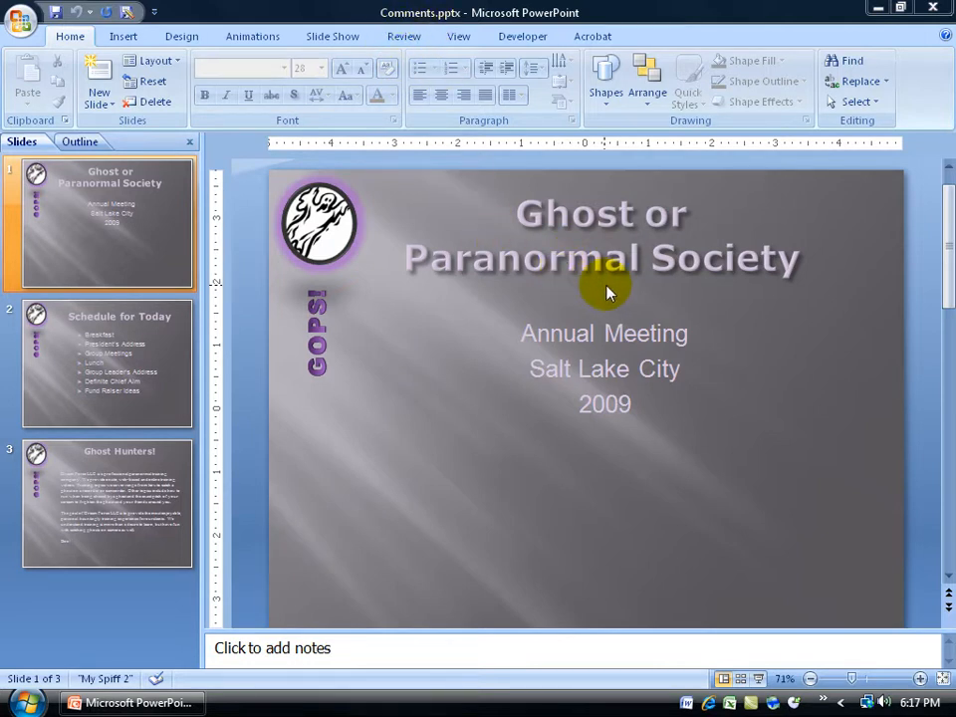
# Open the Document Information Panel for Comments.pptx via Office Button, Prepare, Properties
pyautogui.click(20, 19)
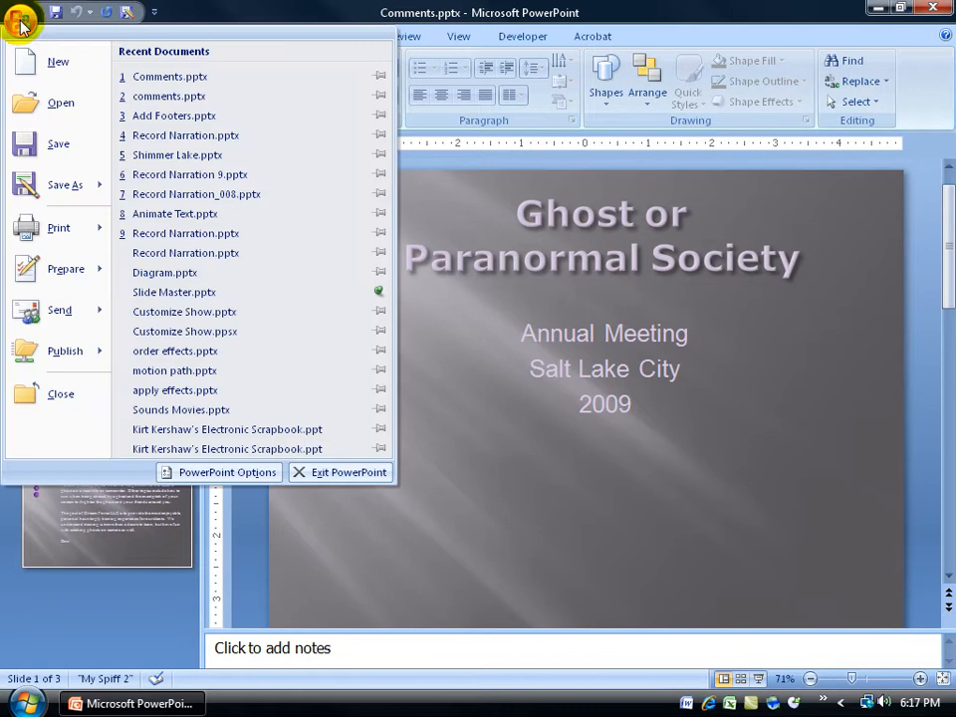
pyautogui.click(64, 269)
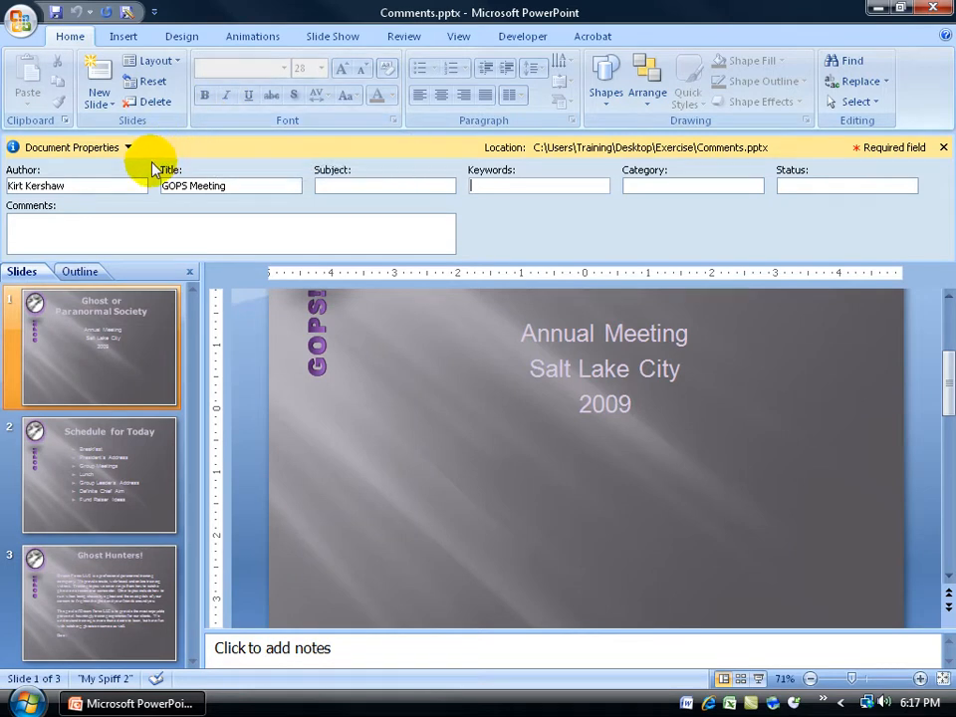
pyautogui.moveTo(105, 186)
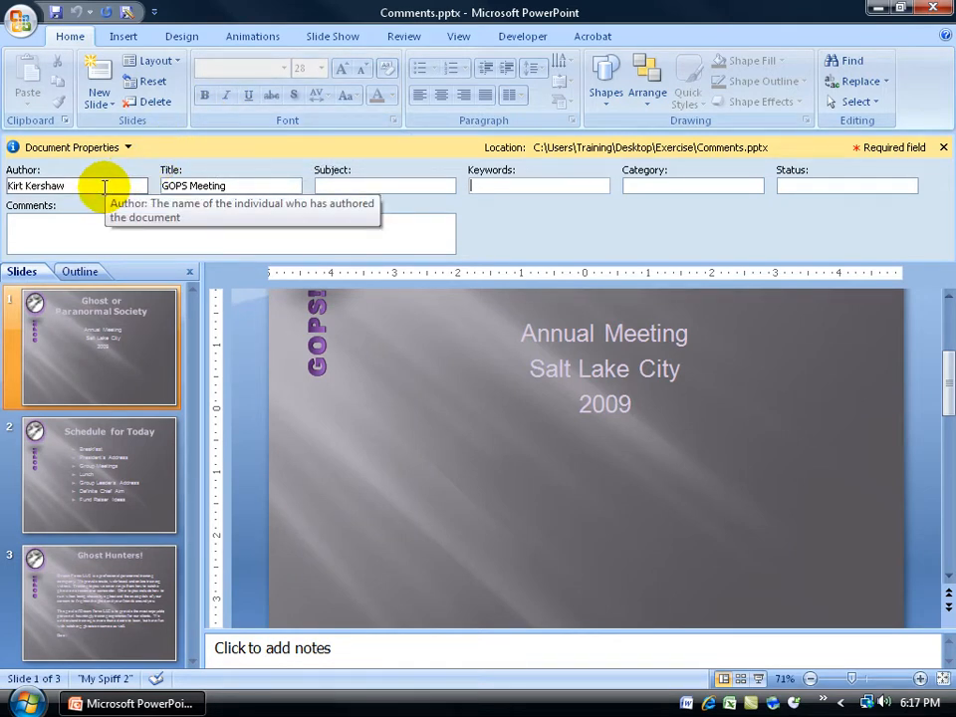
pyautogui.moveTo(498, 204)
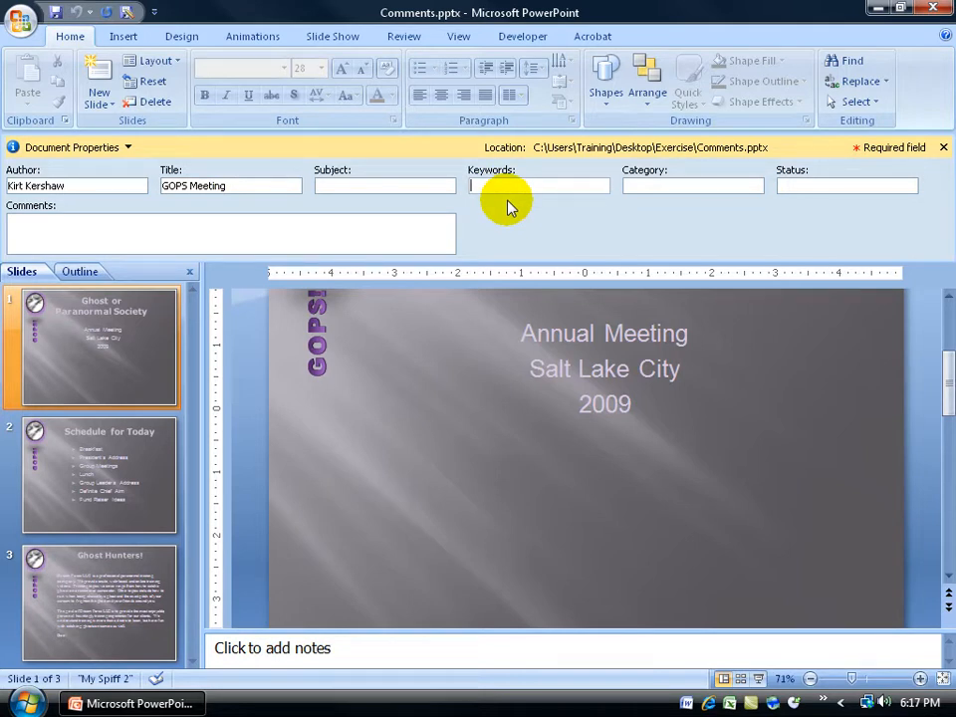
pyautogui.moveTo(314, 162)
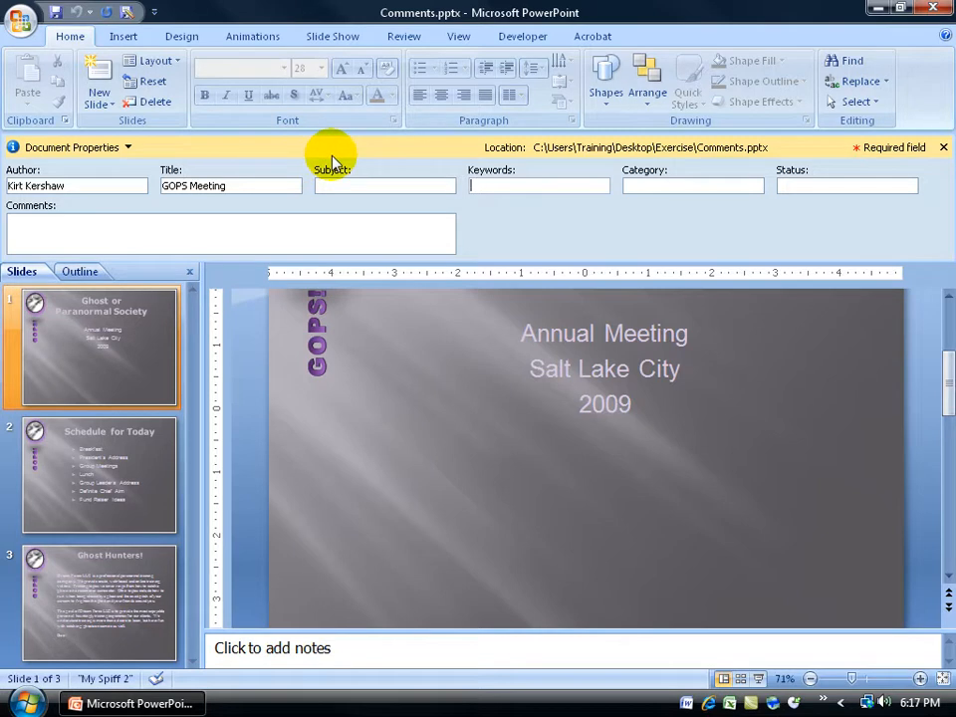
pyautogui.moveTo(503, 209)
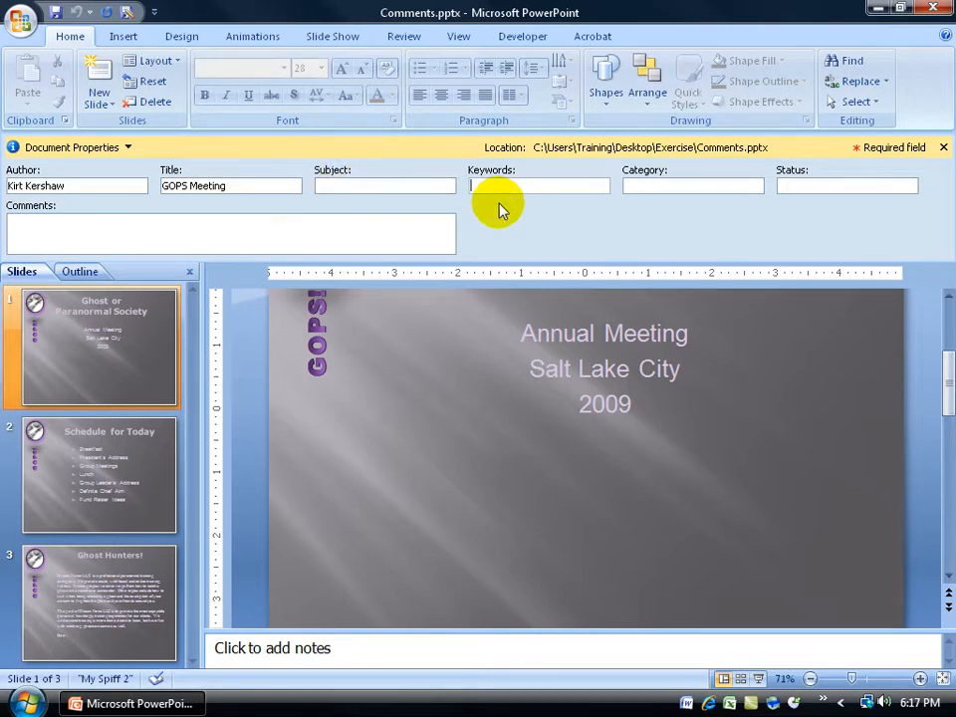
pyautogui.click(26, 702)
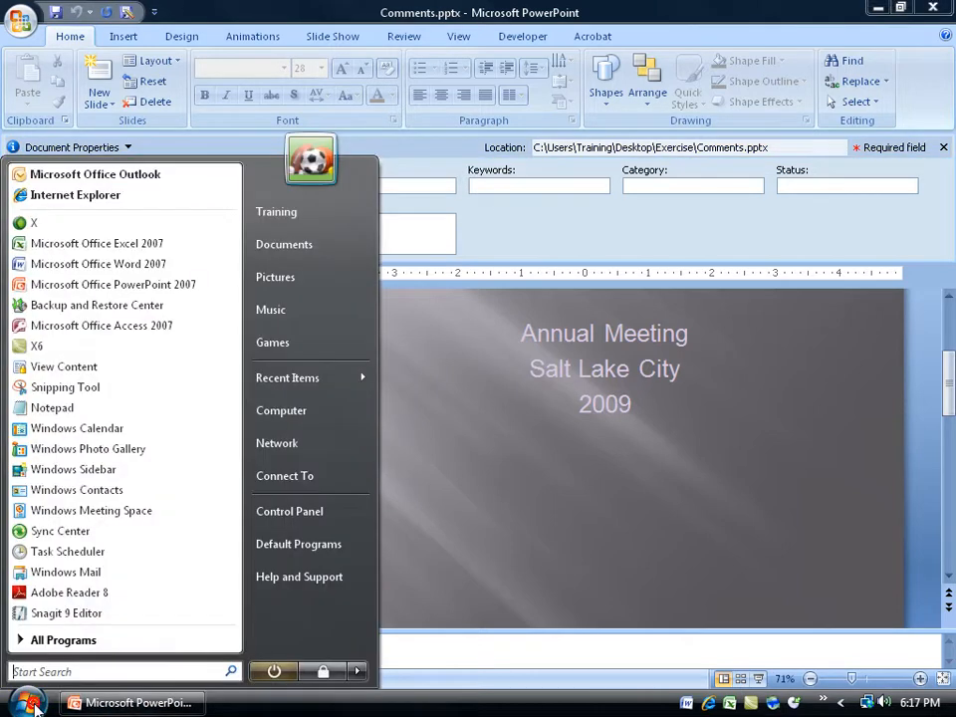
pyautogui.click(120, 671)
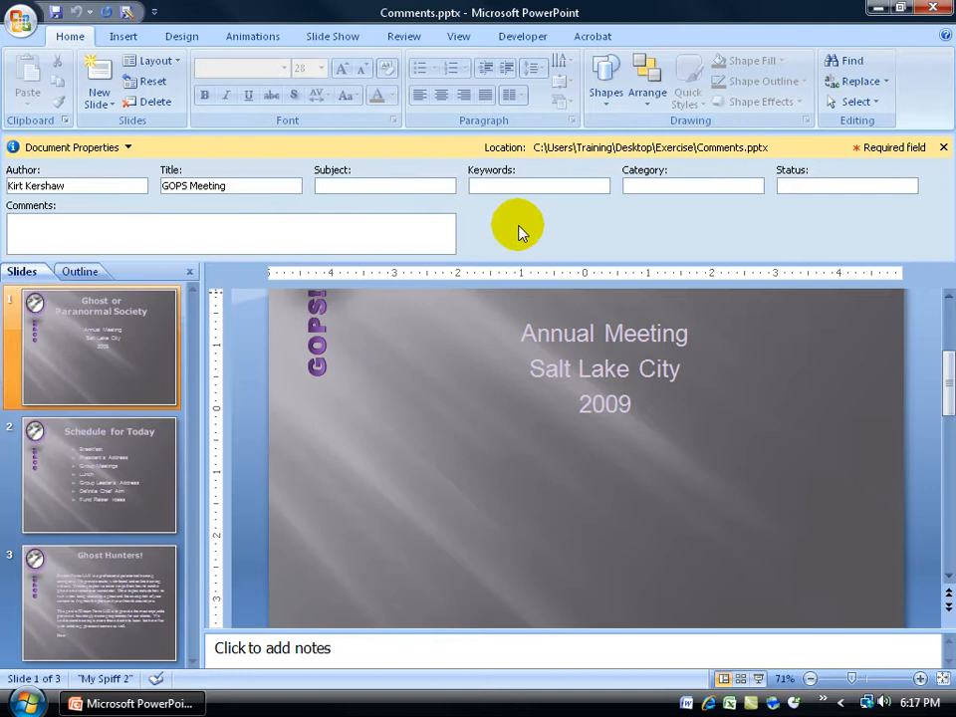
pyautogui.moveTo(693, 185)
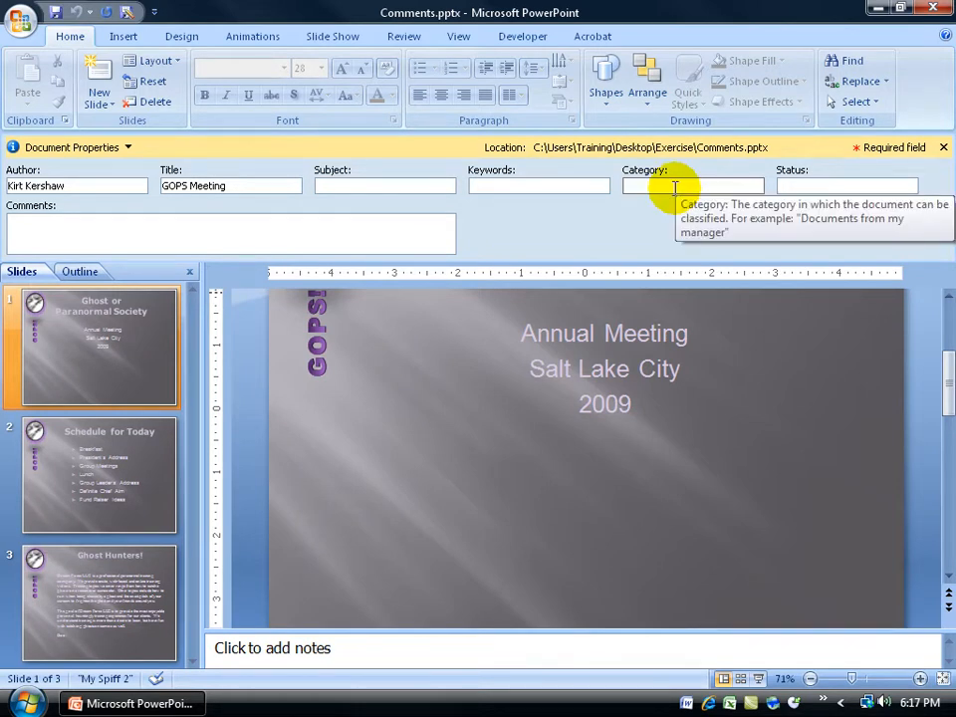
pyautogui.moveTo(752, 186)
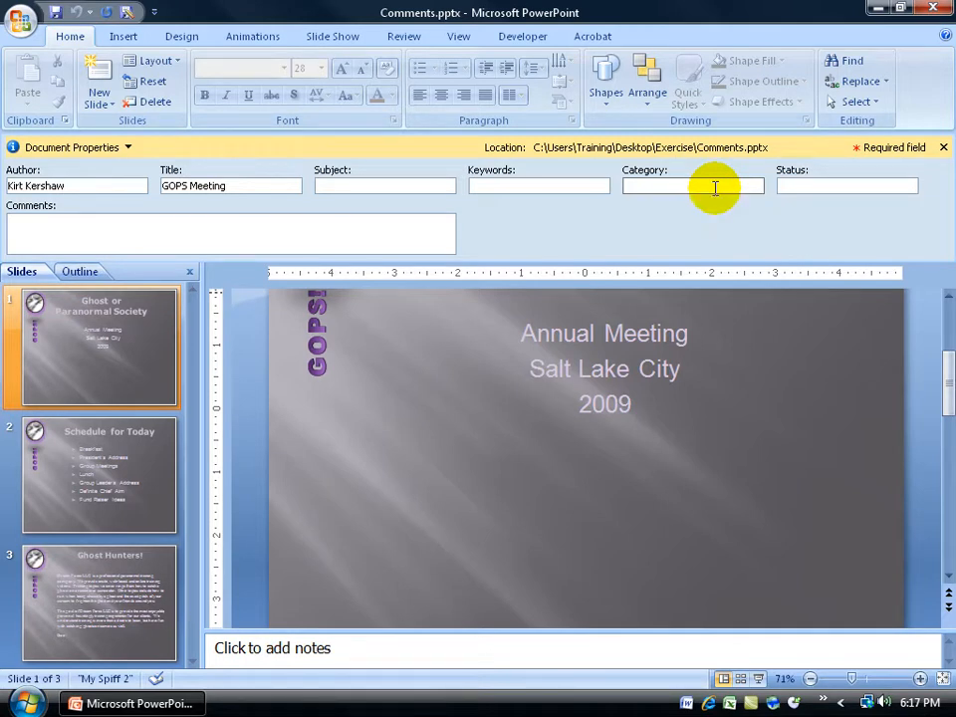
pyautogui.moveTo(346, 234)
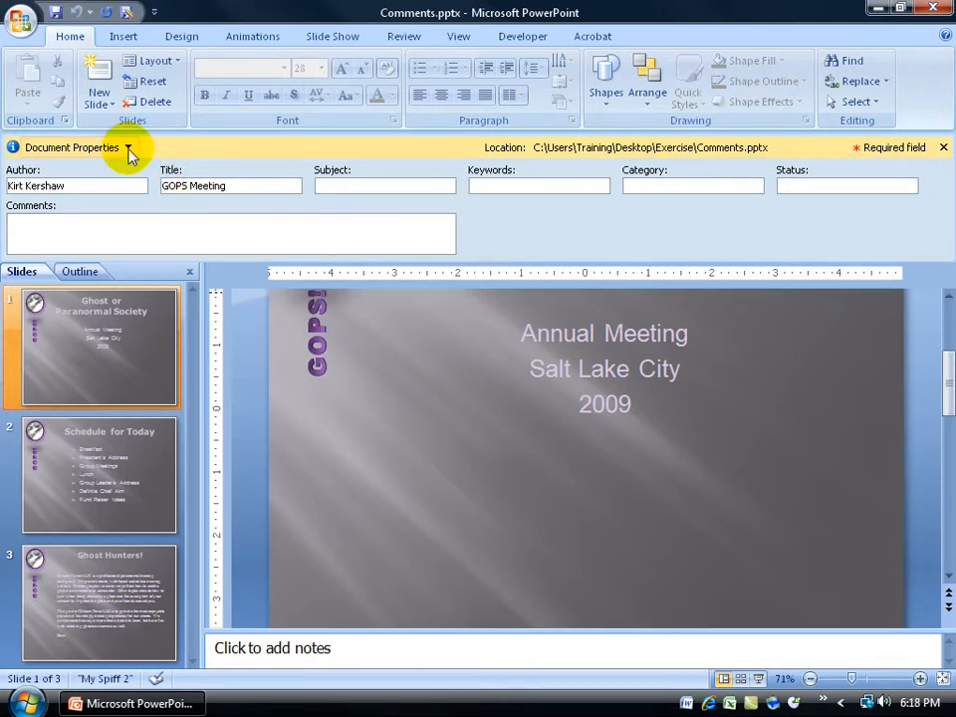
# Open Advanced Properties to show the Comments.pptx Properties dialog on the General tab
pyautogui.click(127, 146)
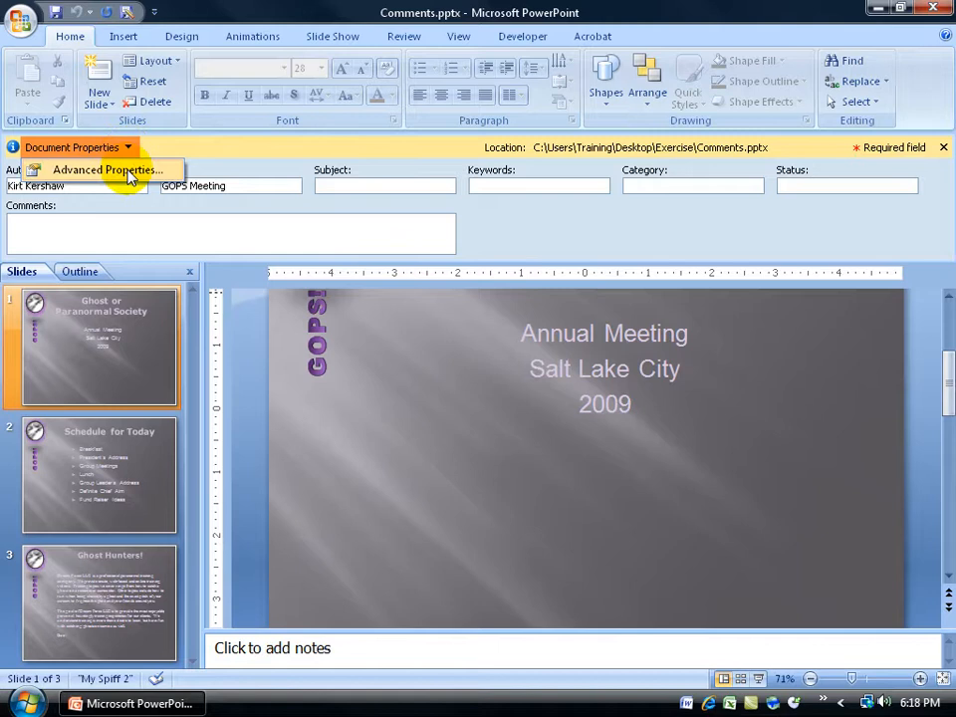
pyautogui.click(105, 169)
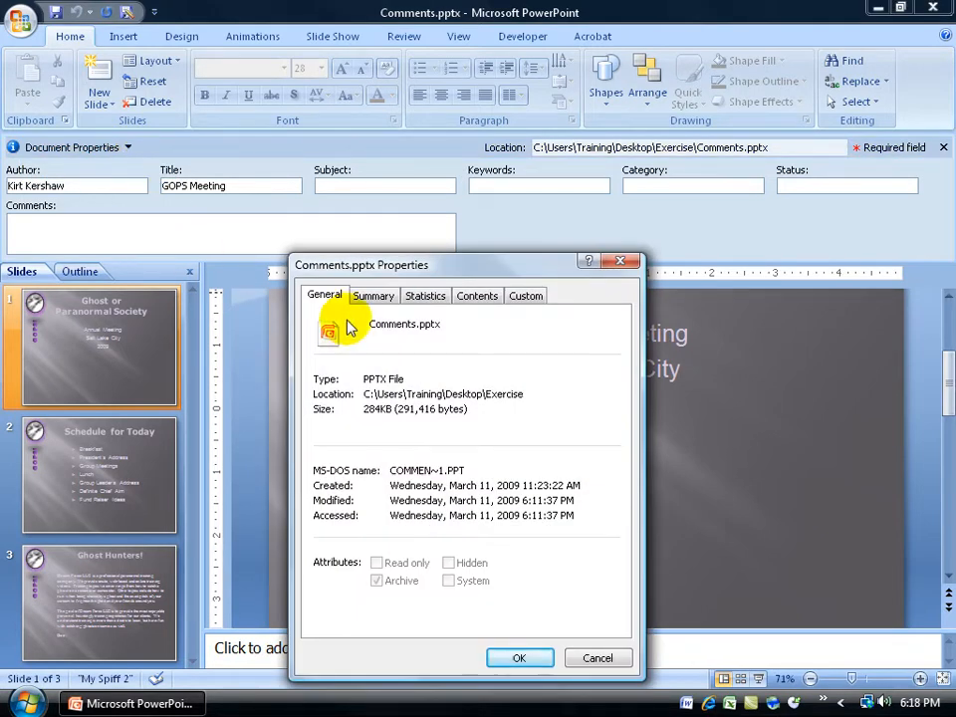
pyautogui.moveTo(358, 498)
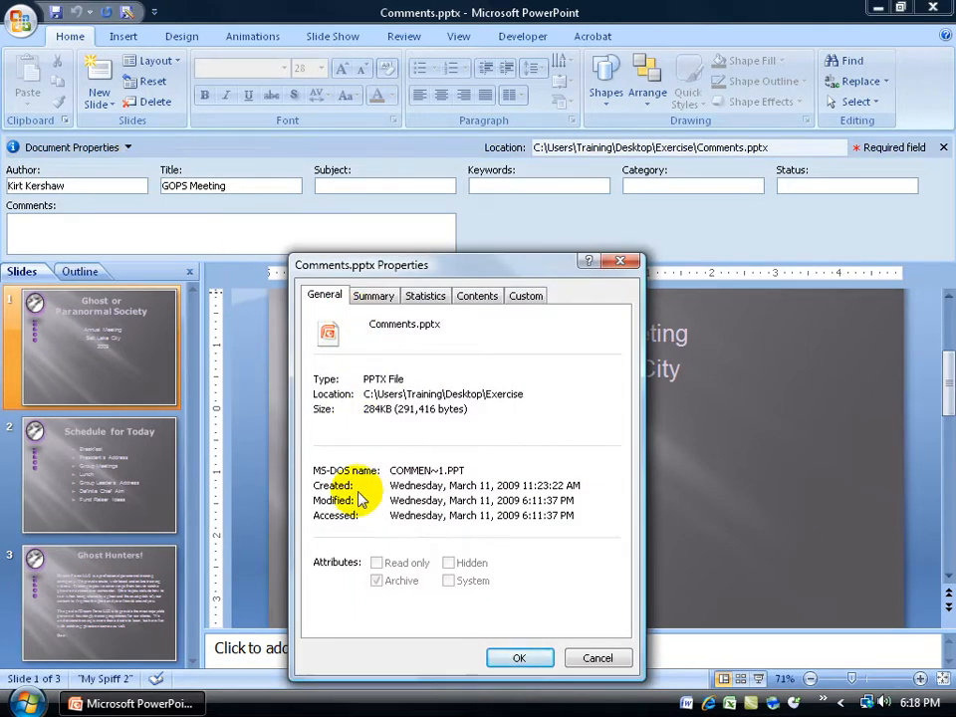
pyautogui.moveTo(376, 523)
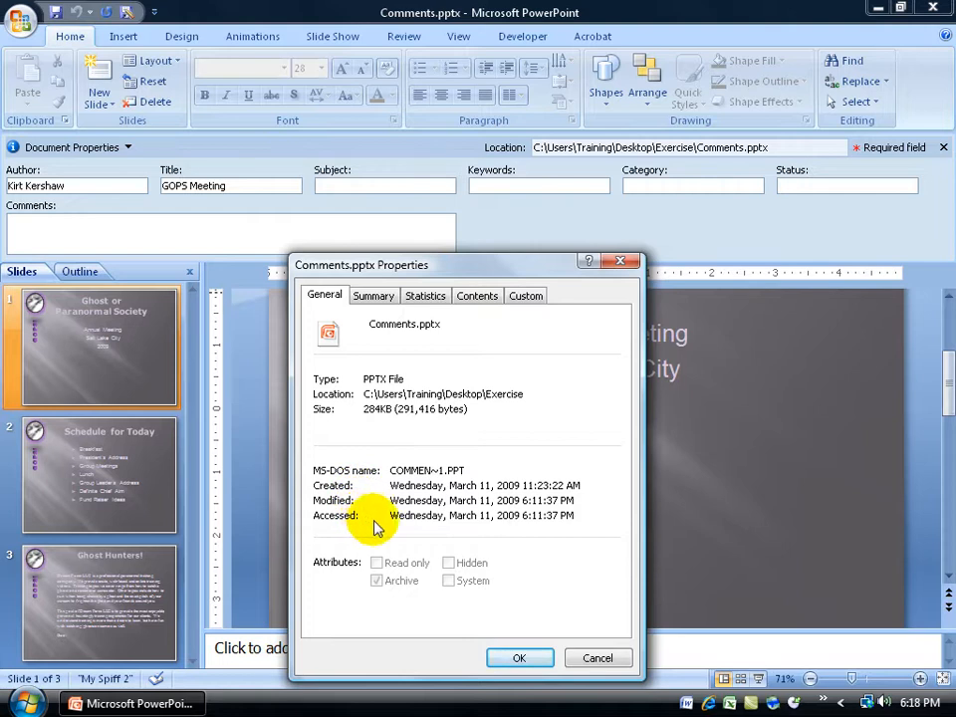
pyautogui.moveTo(444, 493)
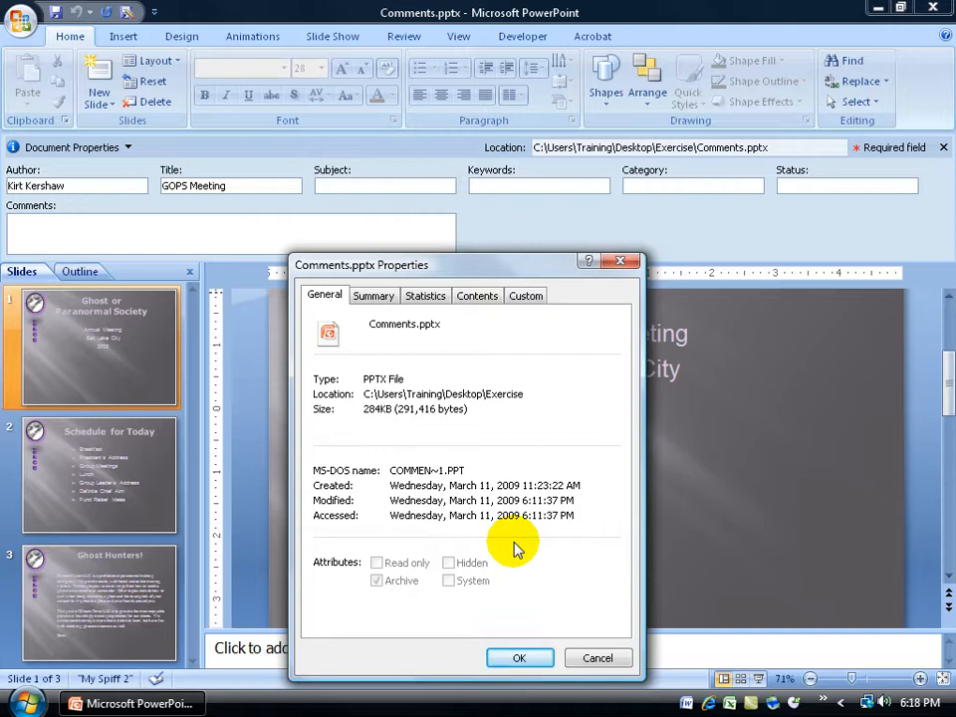
pyautogui.moveTo(423, 534)
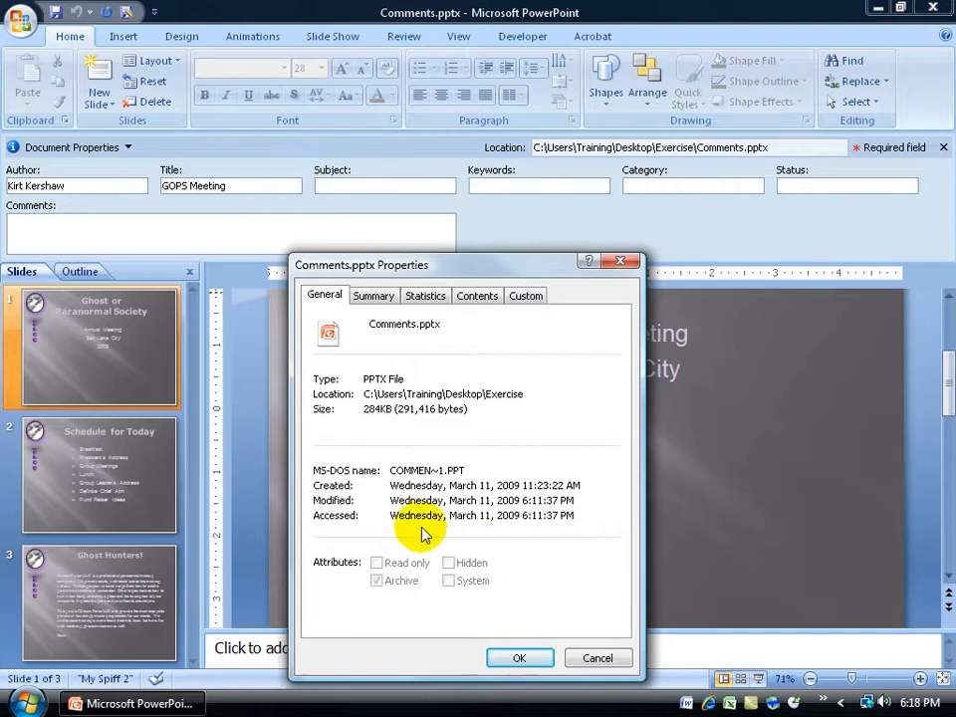
# On the Summary tab, begin entering the company name 'Dream f'
pyautogui.click(372, 295)
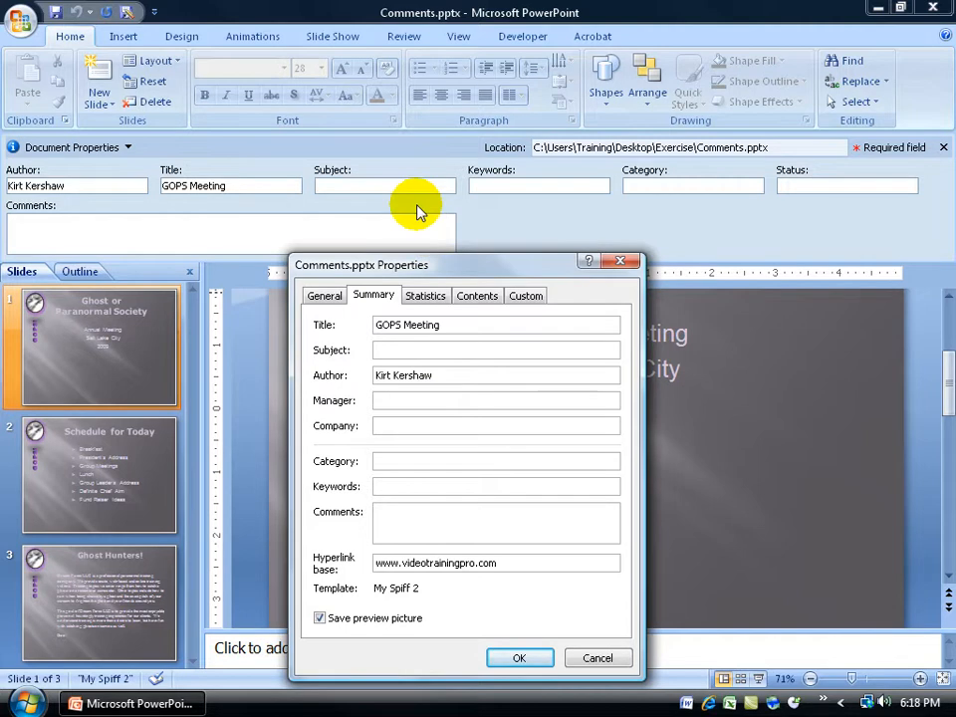
pyautogui.moveTo(94, 185)
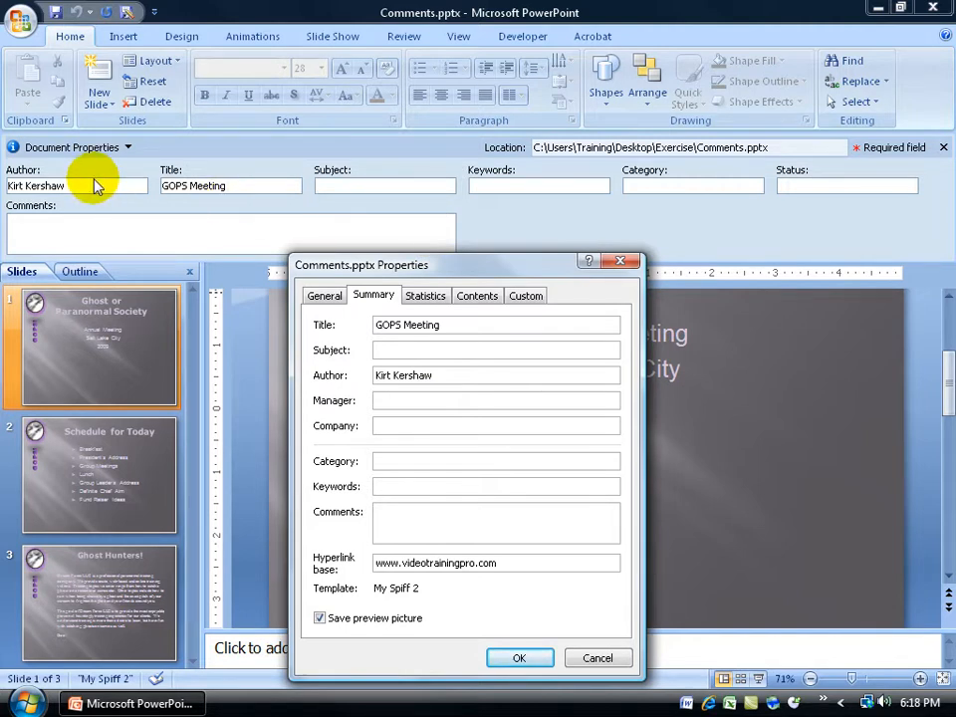
pyautogui.moveTo(404, 443)
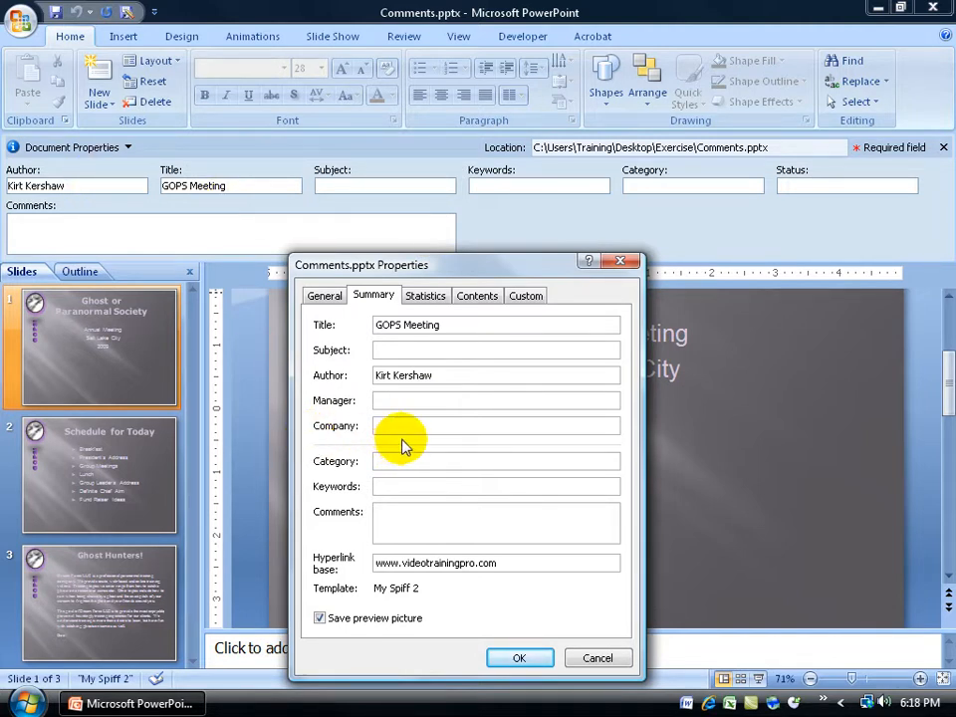
pyautogui.click(429, 425)
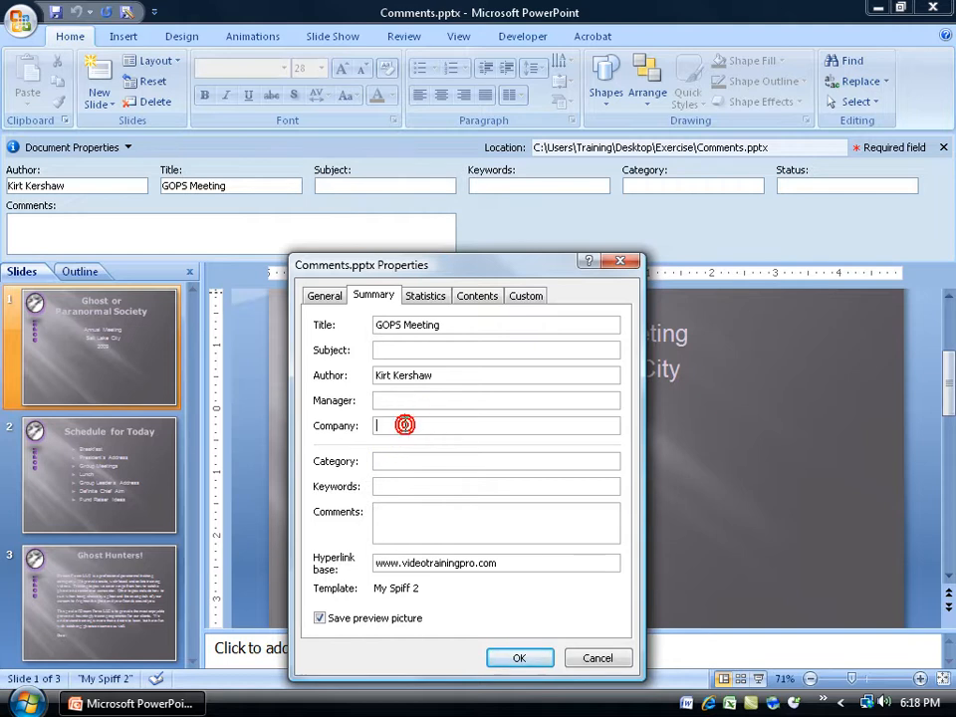
pyautogui.write('Dream f')
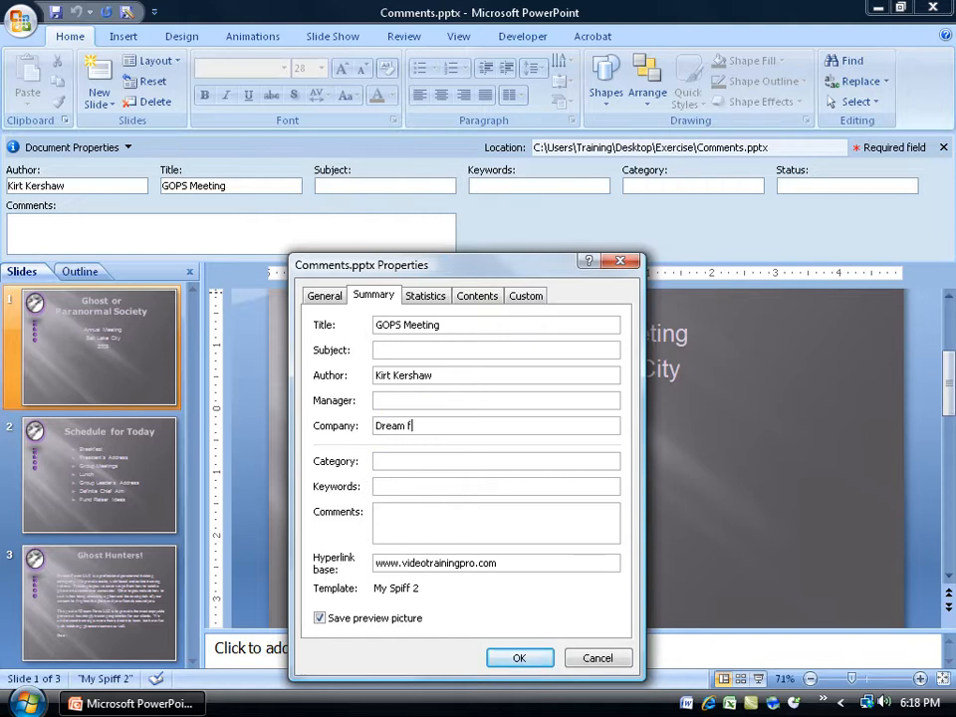
# Review the Statistics and Contents tabs, then show the Custom properties list
pyautogui.click(425, 295)
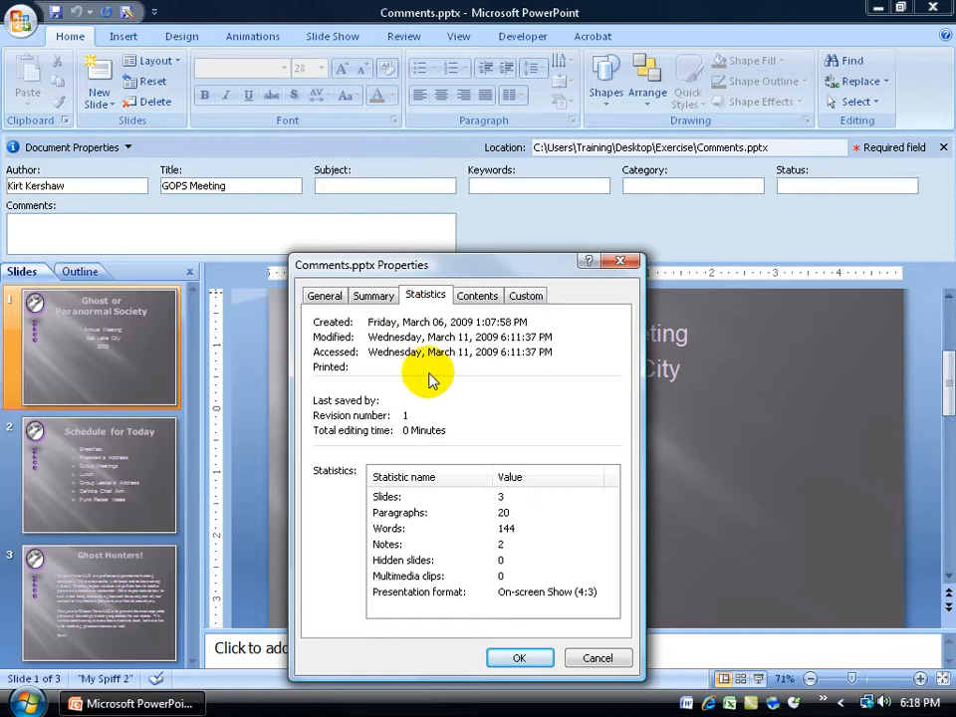
pyautogui.moveTo(420, 508)
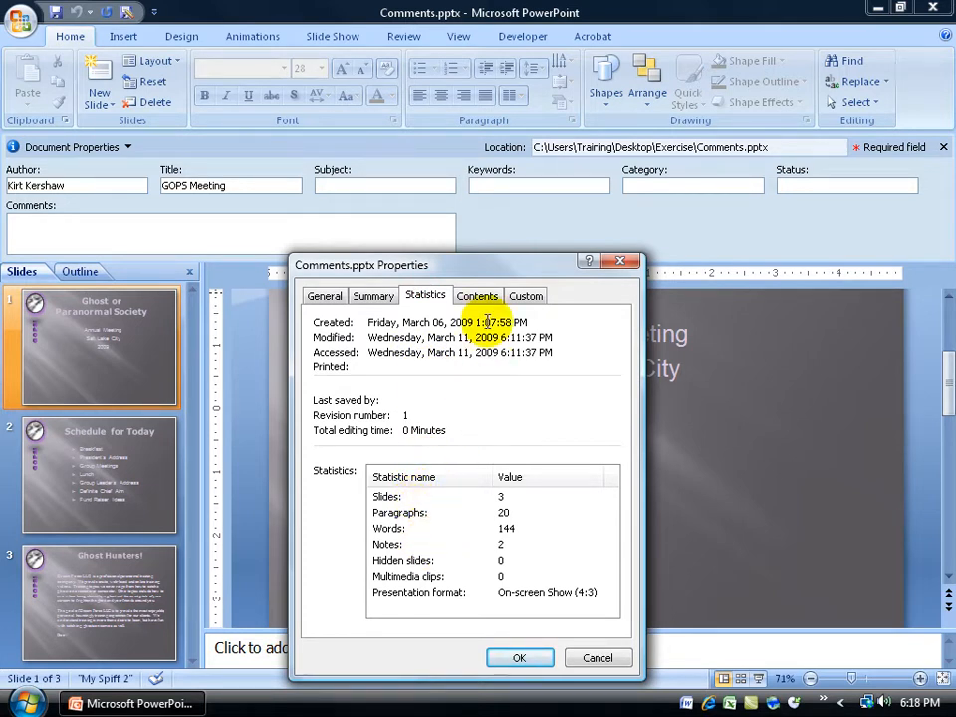
pyautogui.click(477, 295)
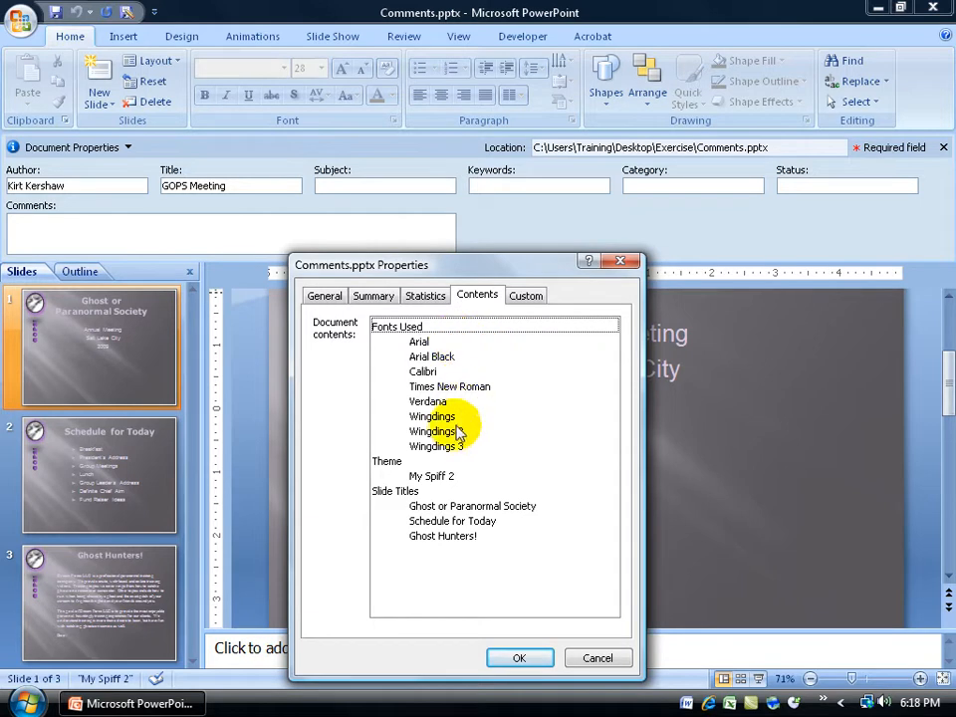
pyautogui.click(526, 295)
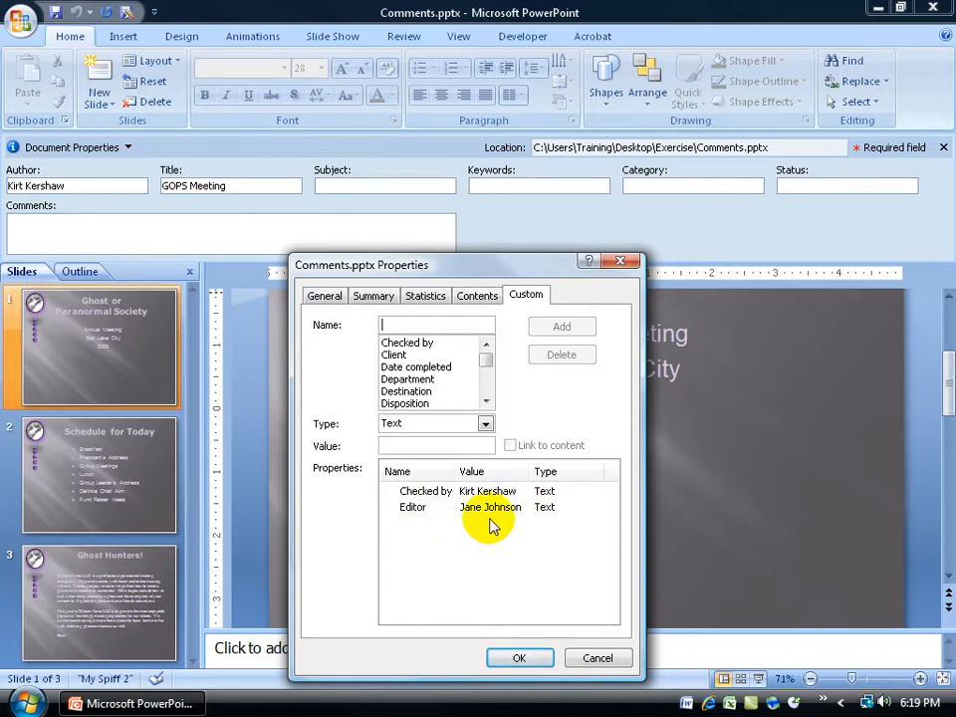
# Add a custom Department property with value HR and close the Properties dialog
pyautogui.click(407, 379)
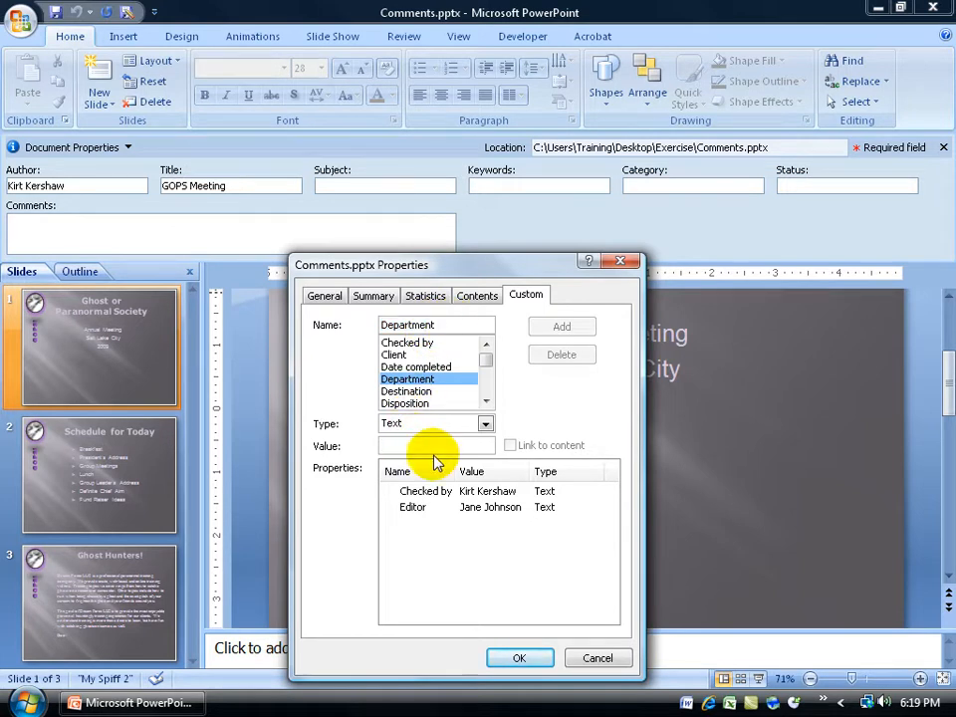
pyautogui.write('HR')
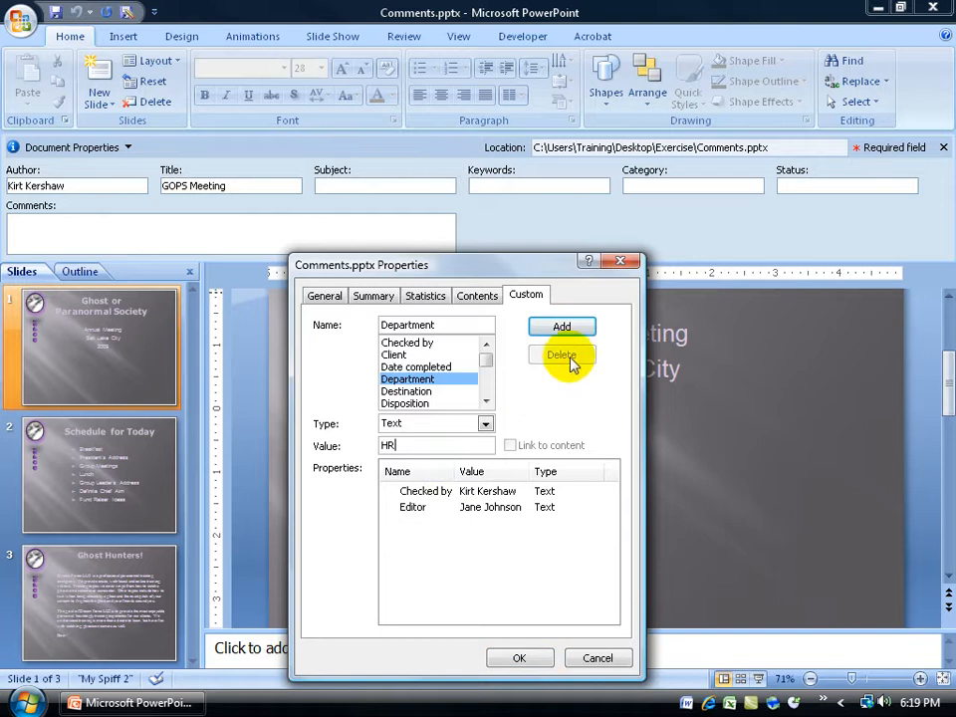
pyautogui.click(562, 326)
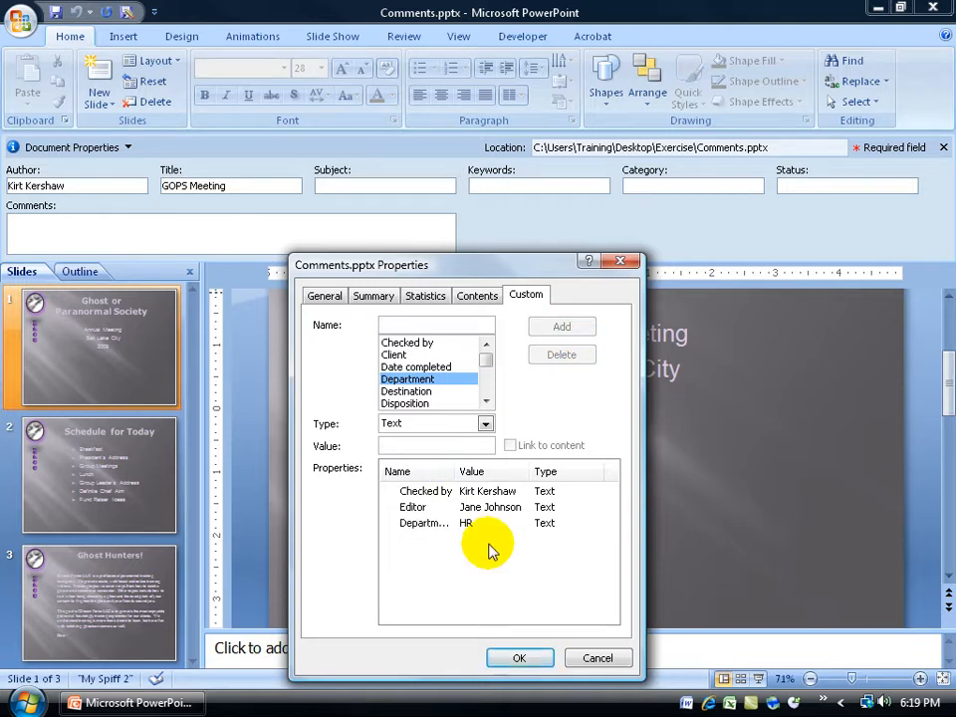
pyautogui.click(435, 325)
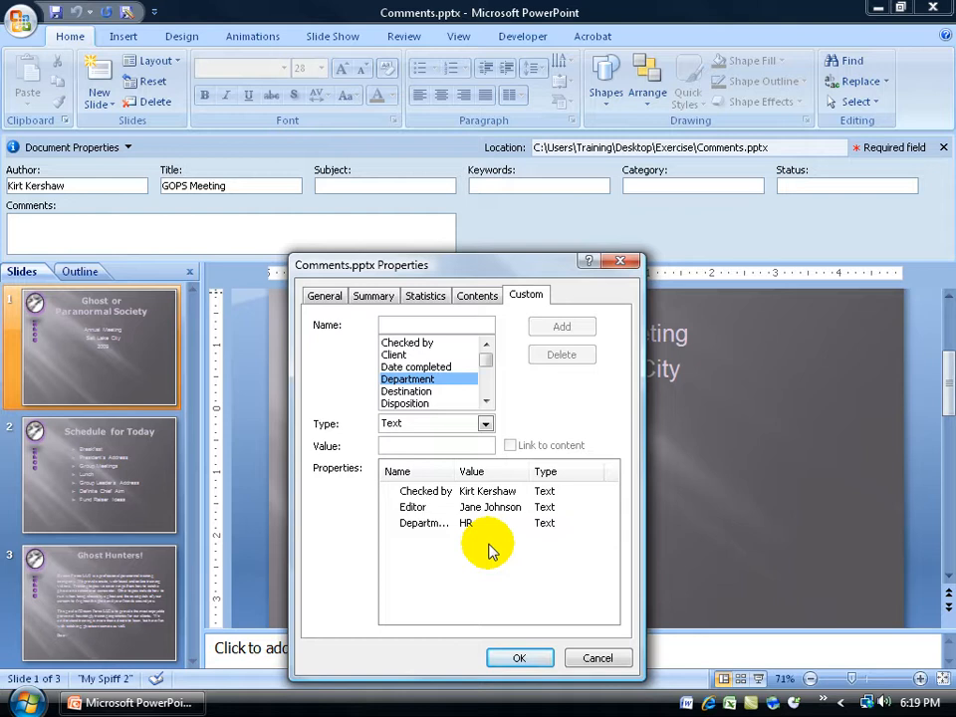
pyautogui.click(435, 324)
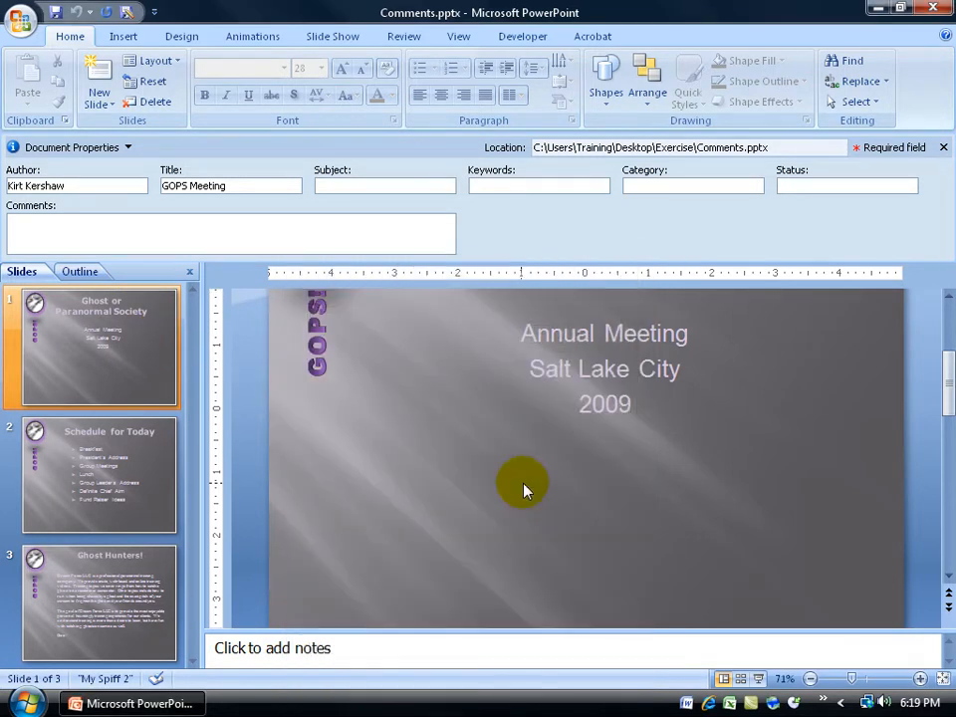
pyautogui.moveTo(943, 148)
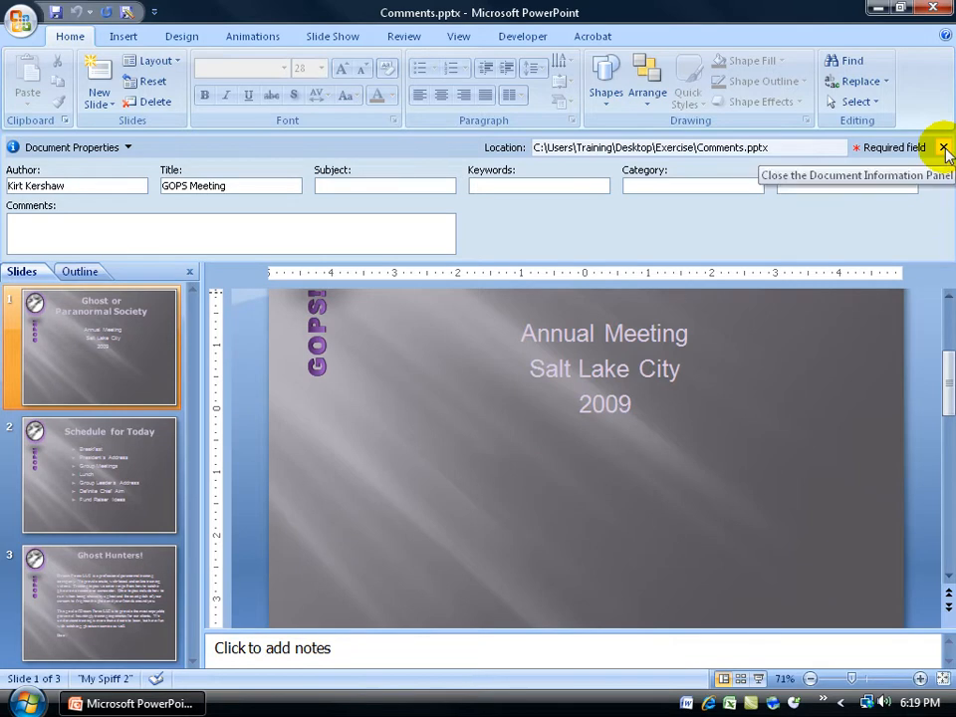
# Close the Document Information Panel to reveal the full title slide
pyautogui.click(943, 147)
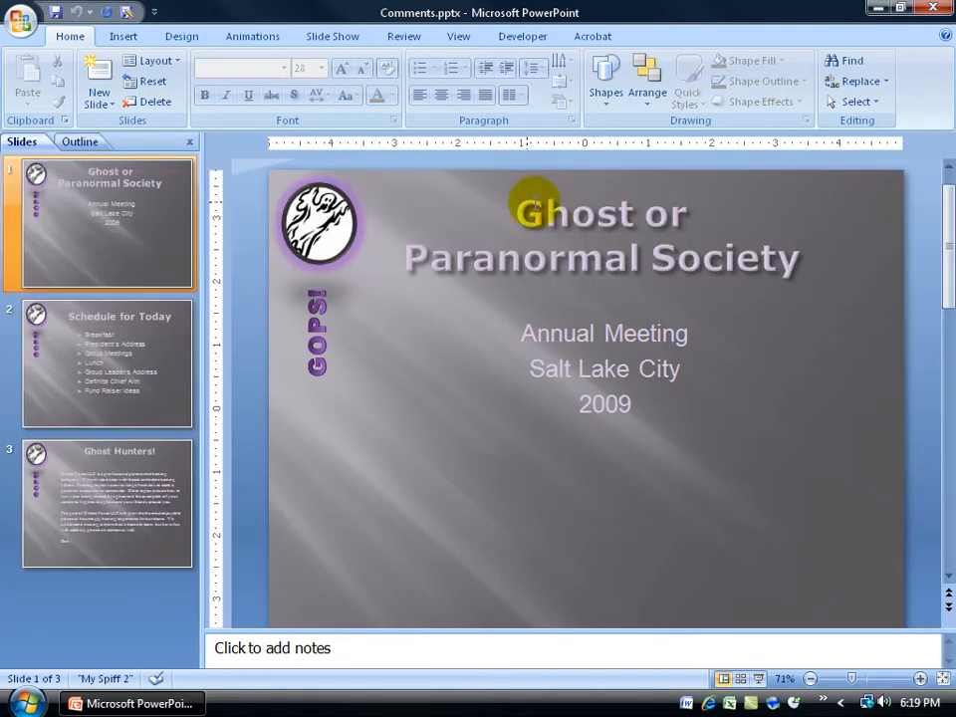